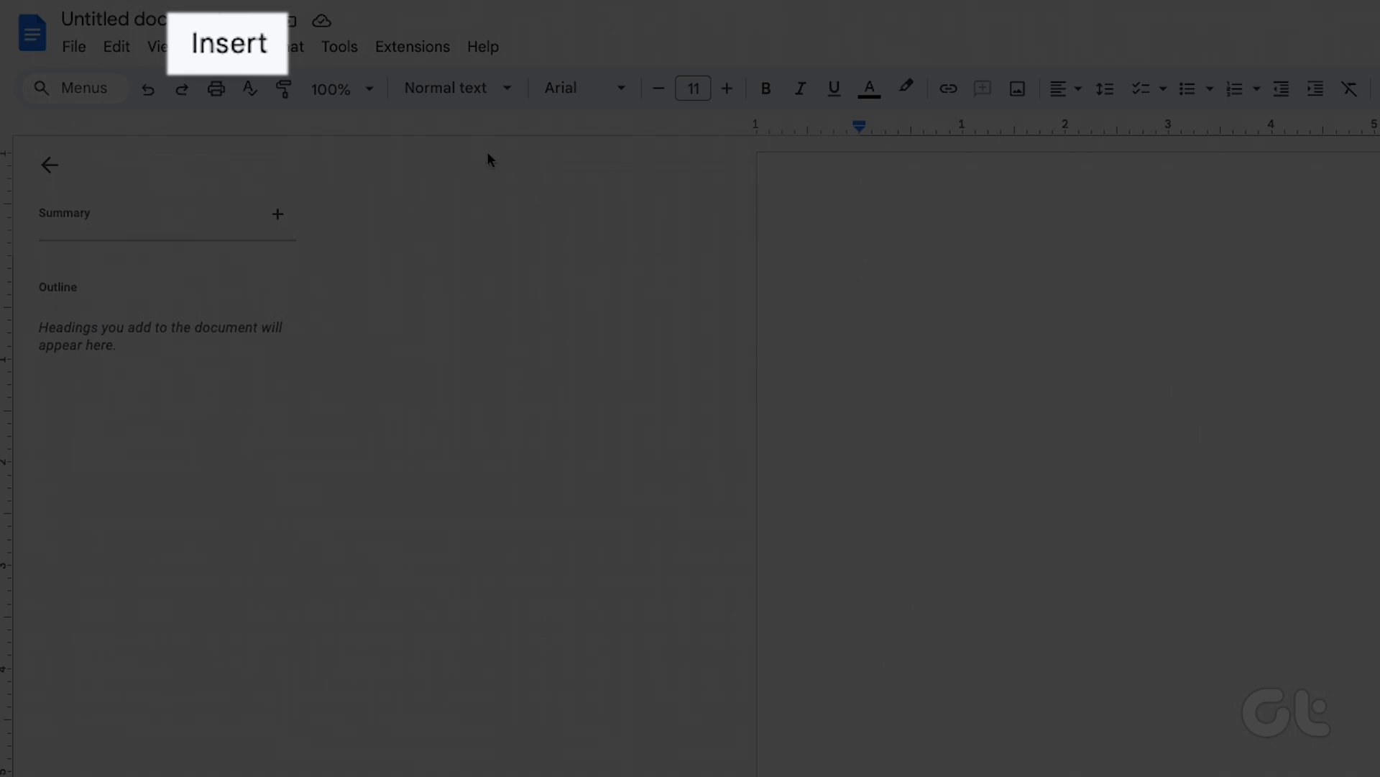
Create a new blank drawing from the Insert > Drawing menu
click(217, 47)
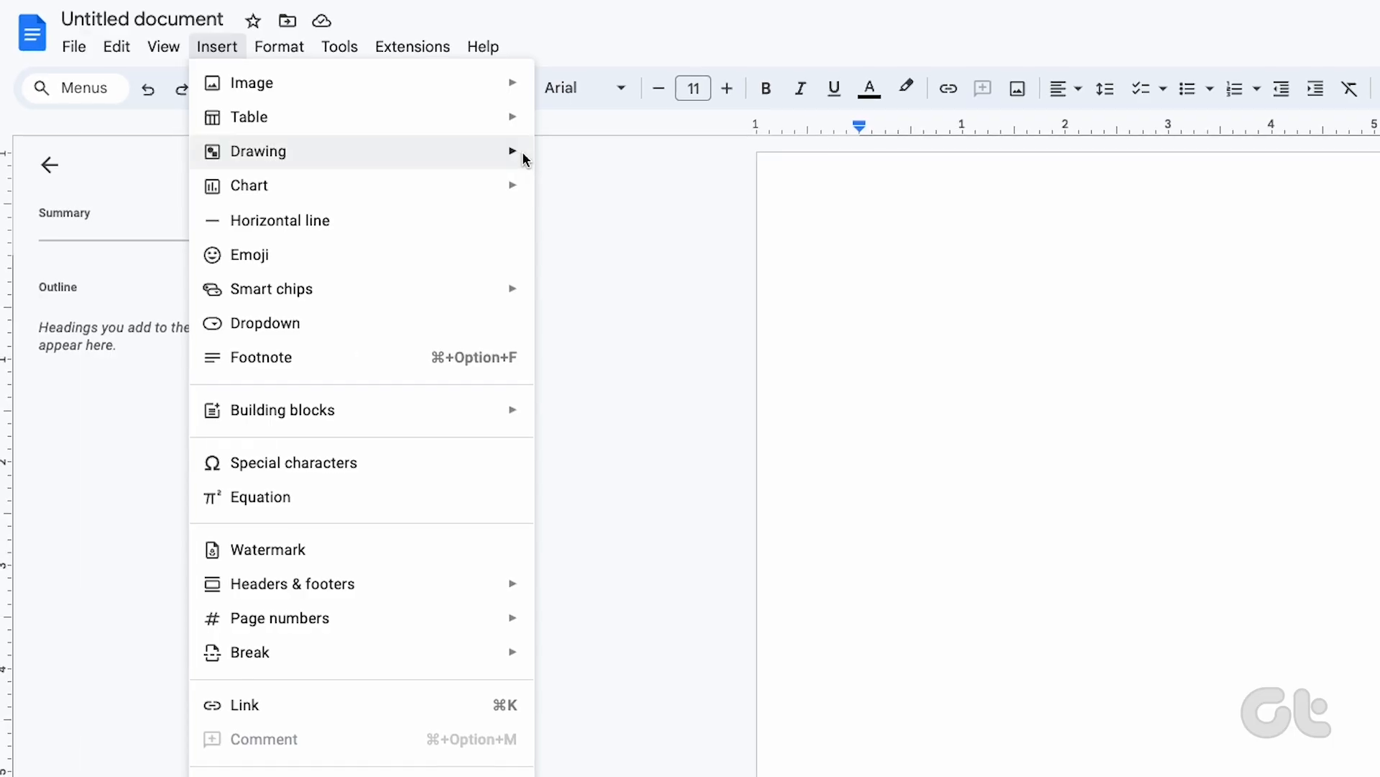
click(257, 150)
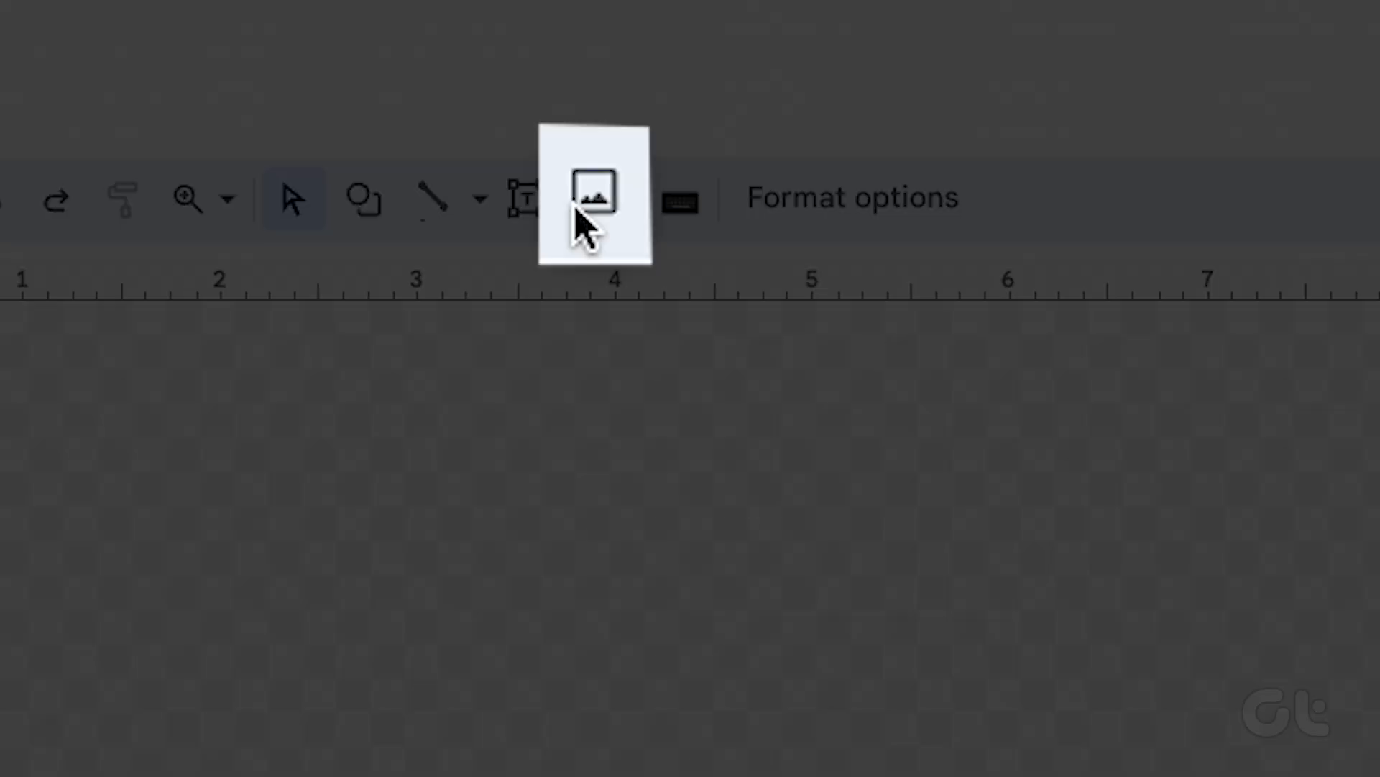
Add the dog photo from Your albums to the drawing canvas
click(595, 194)
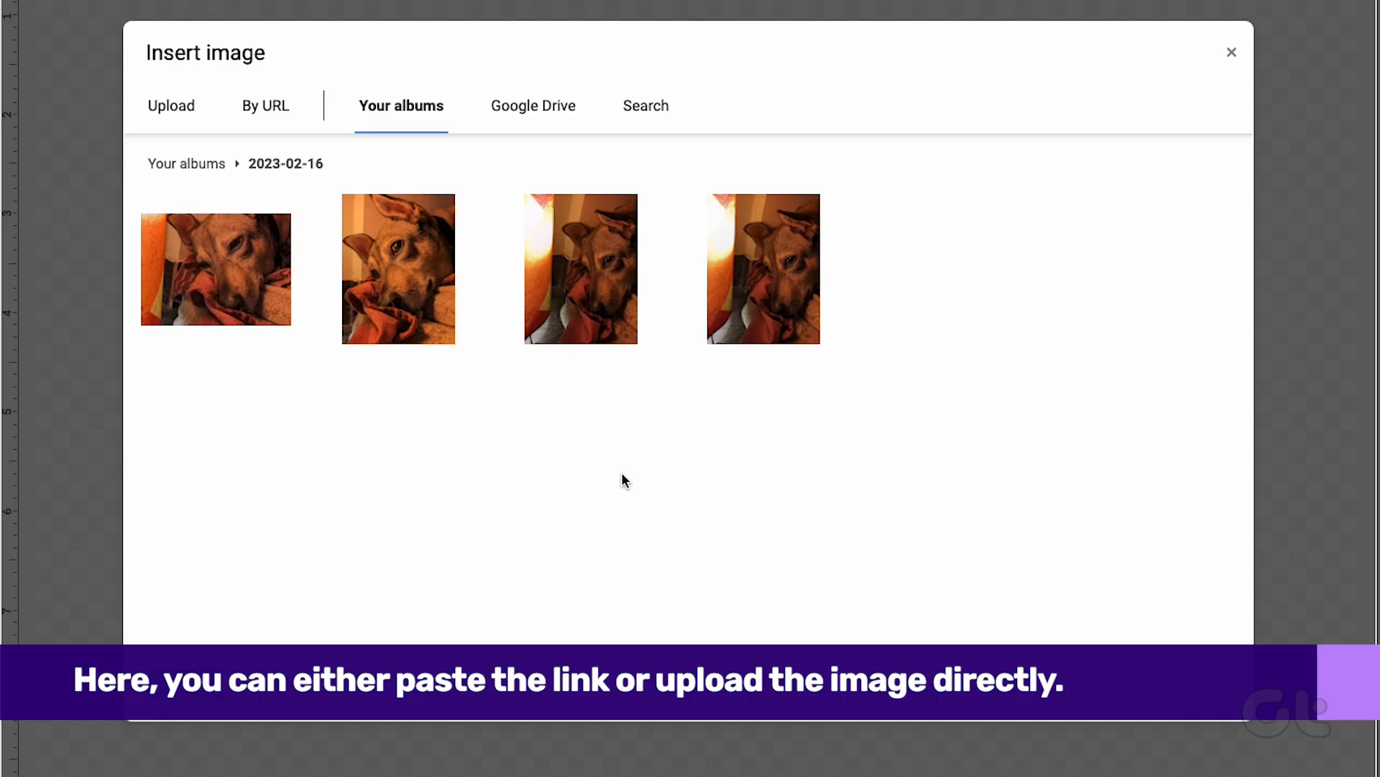
mouse_move(435, 344)
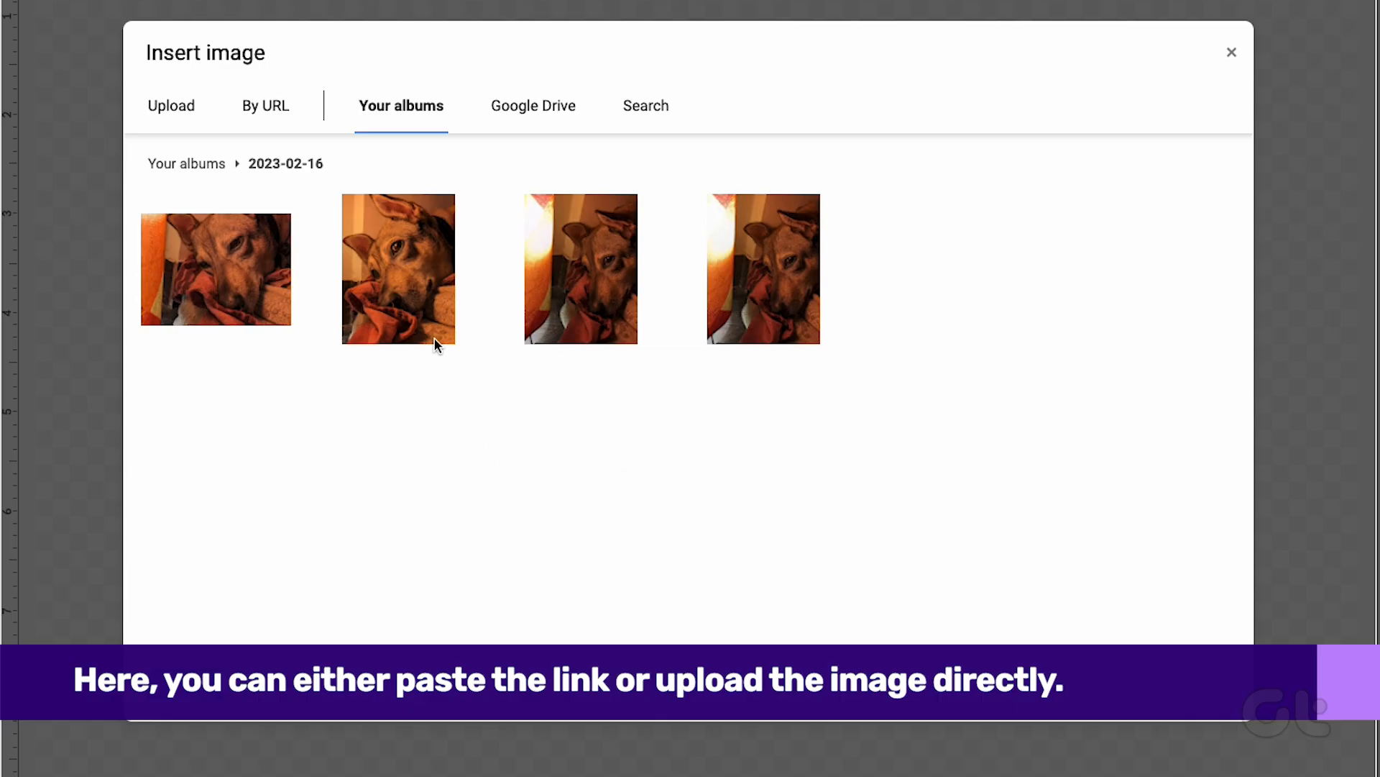
click(397, 268)
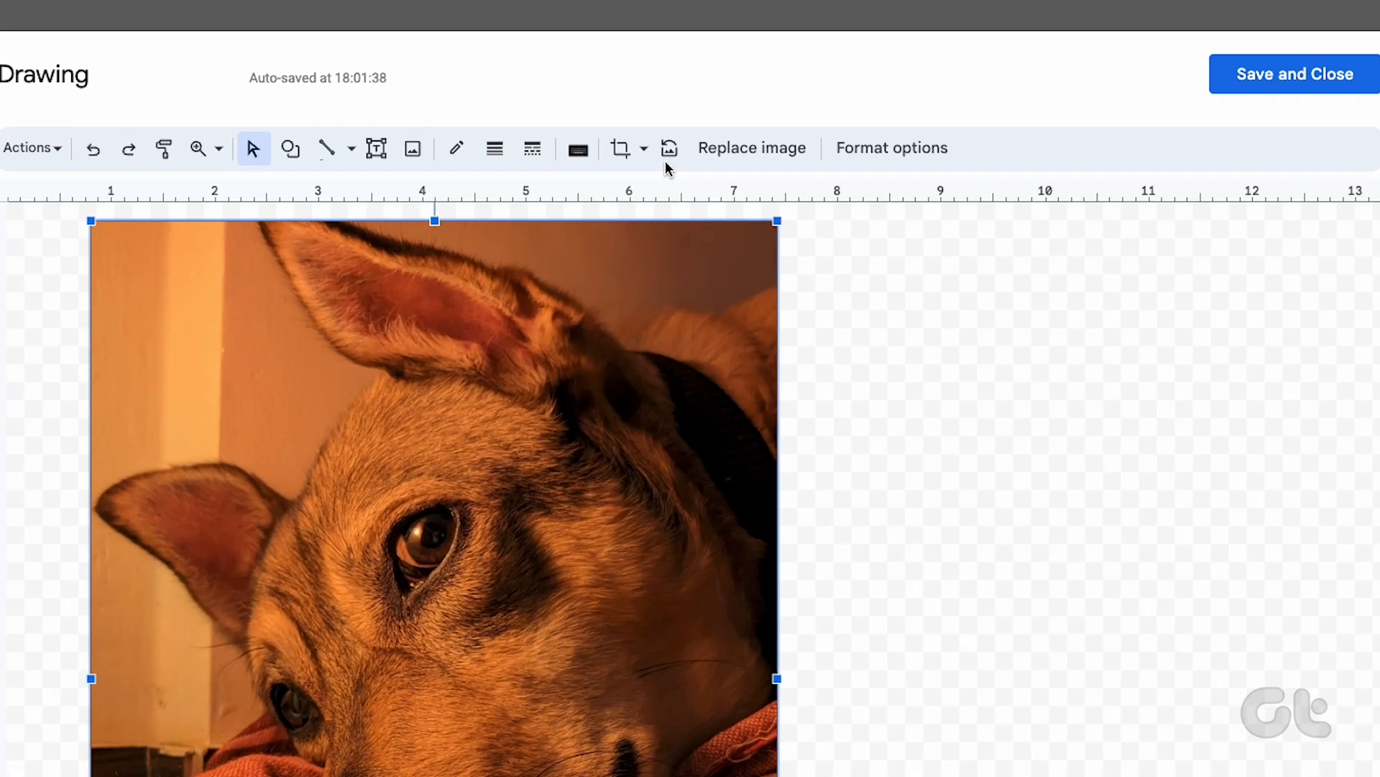
Mask the dog photo with the oval shape from the crop dropdown
click(642, 148)
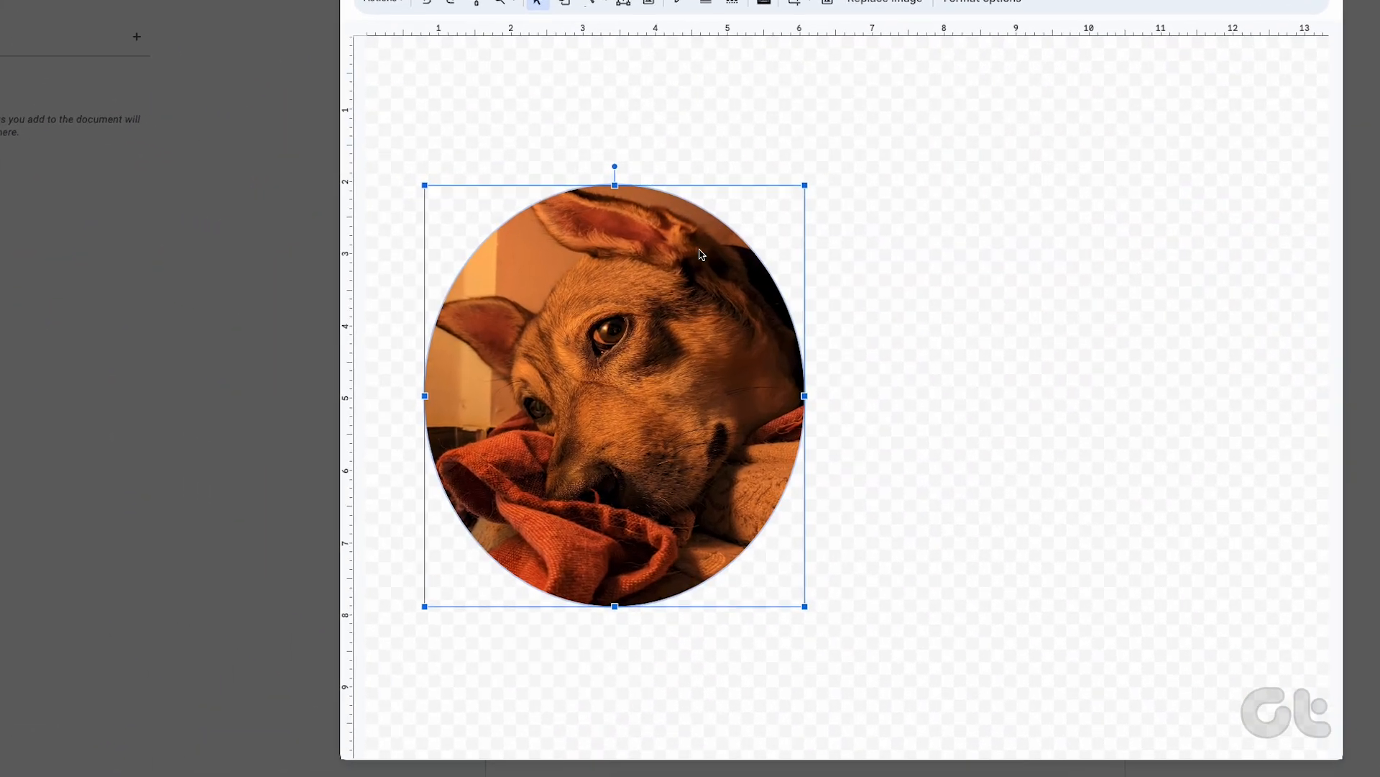
Add 'Moon' word art at the photo's bottom and save the drawing into the document
click(128, 106)
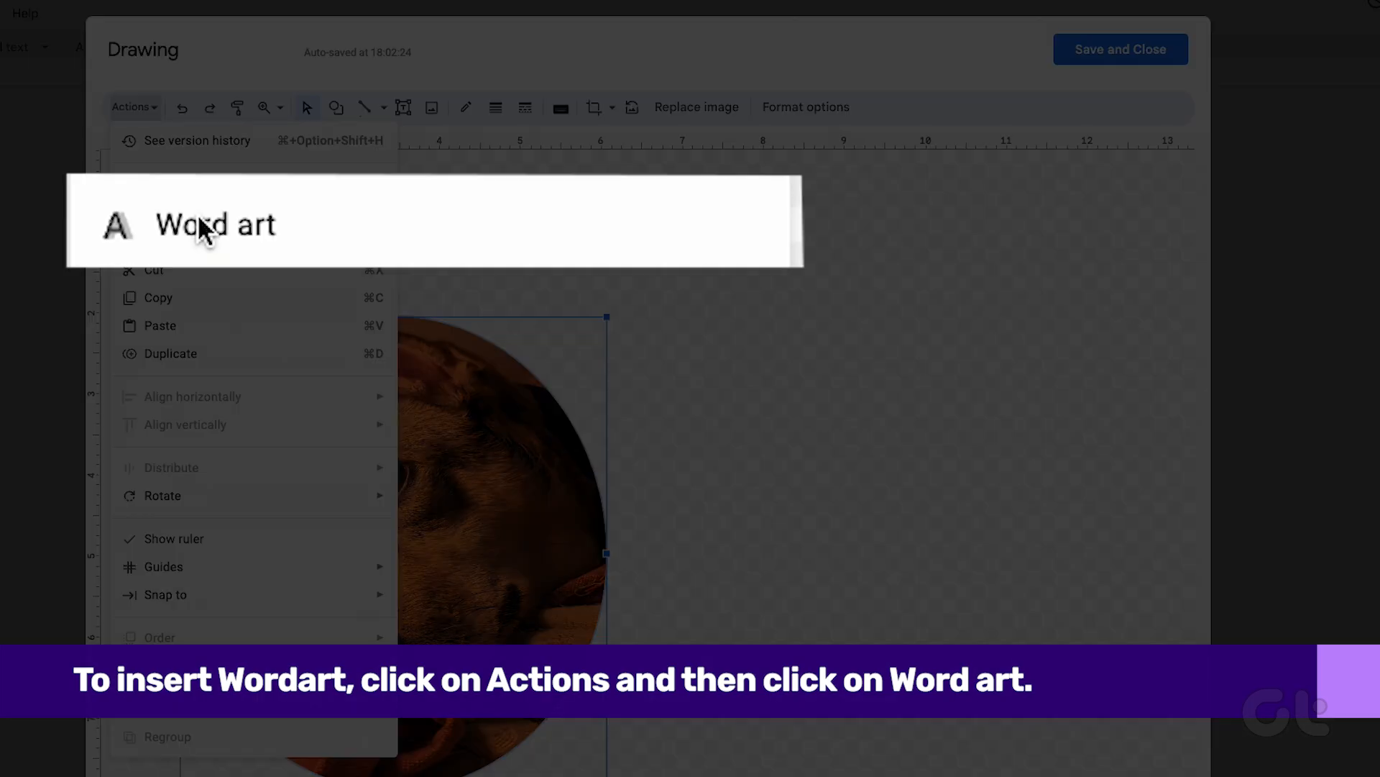
click(214, 224)
text(Moon)
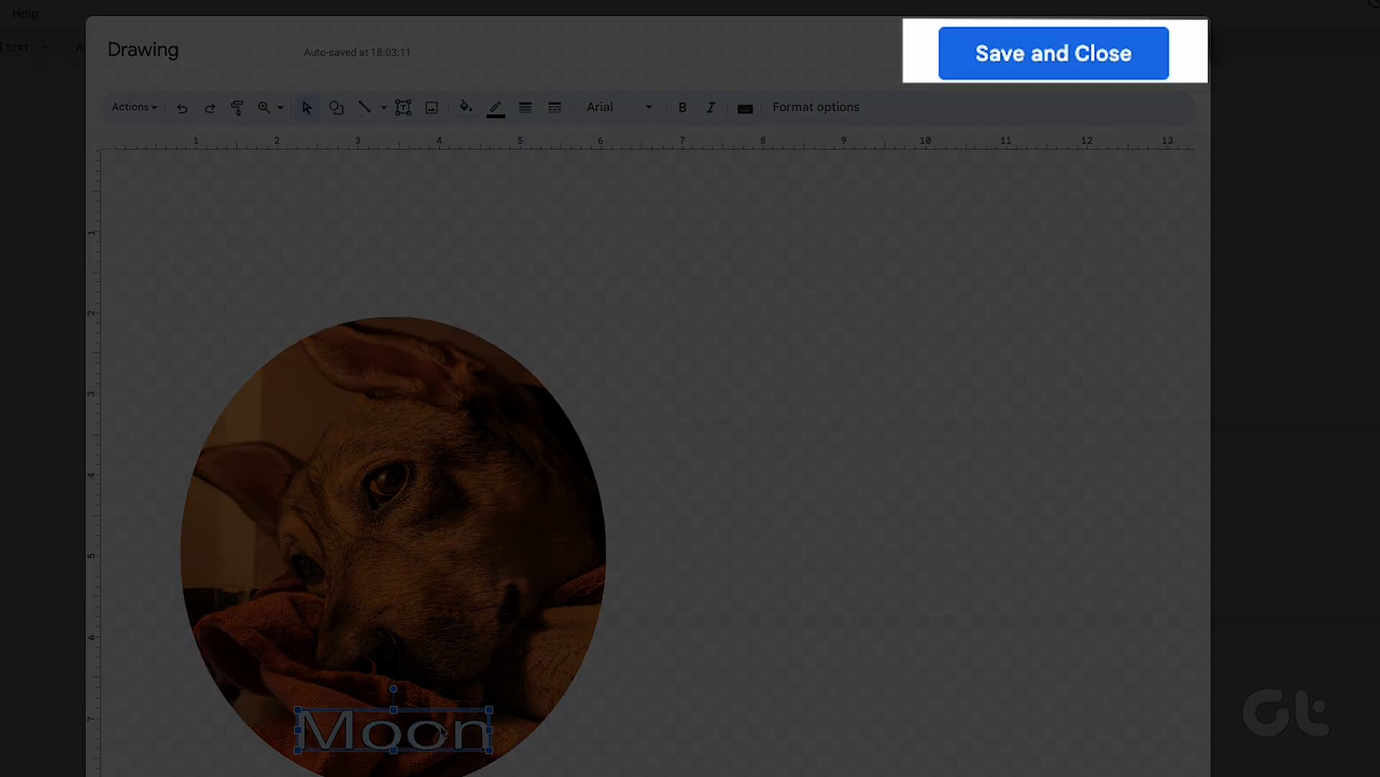
click(1052, 53)
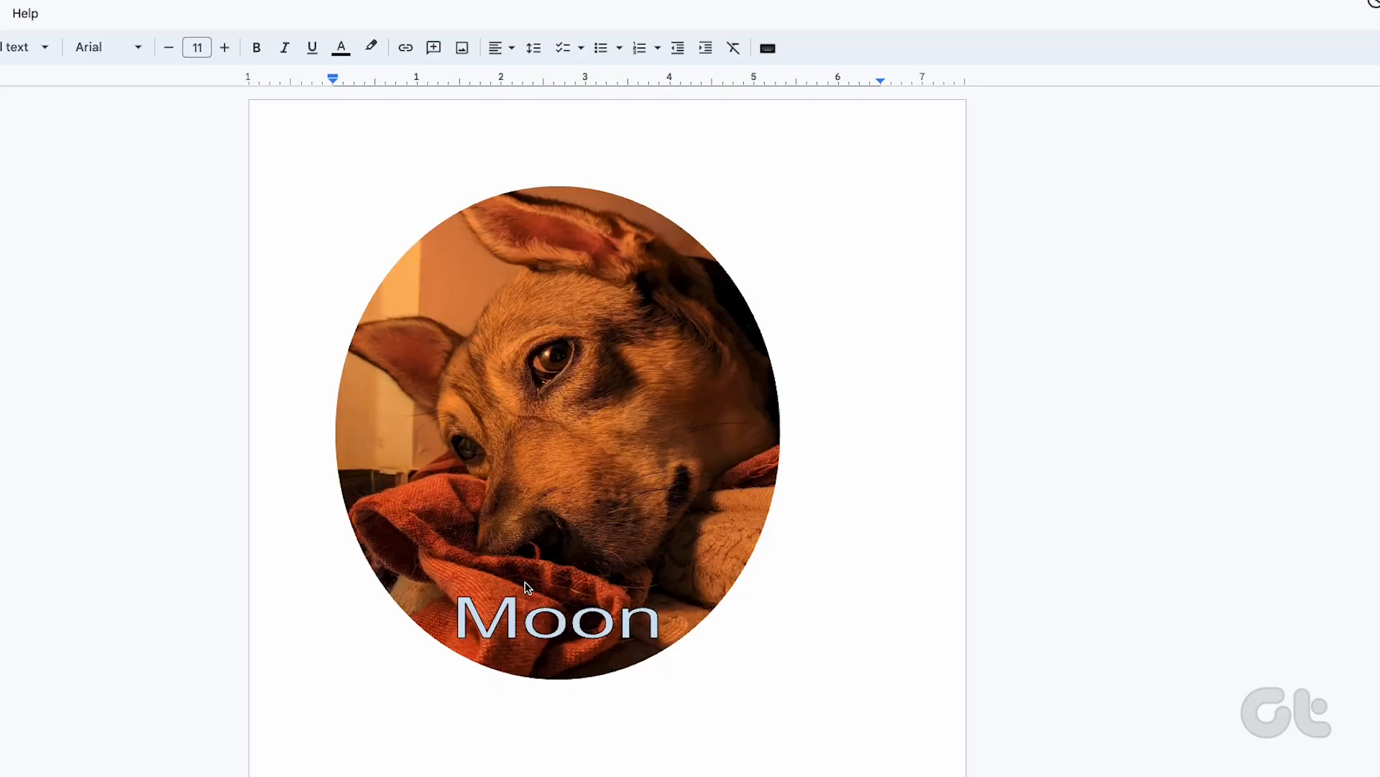
mouse_move(565, 556)
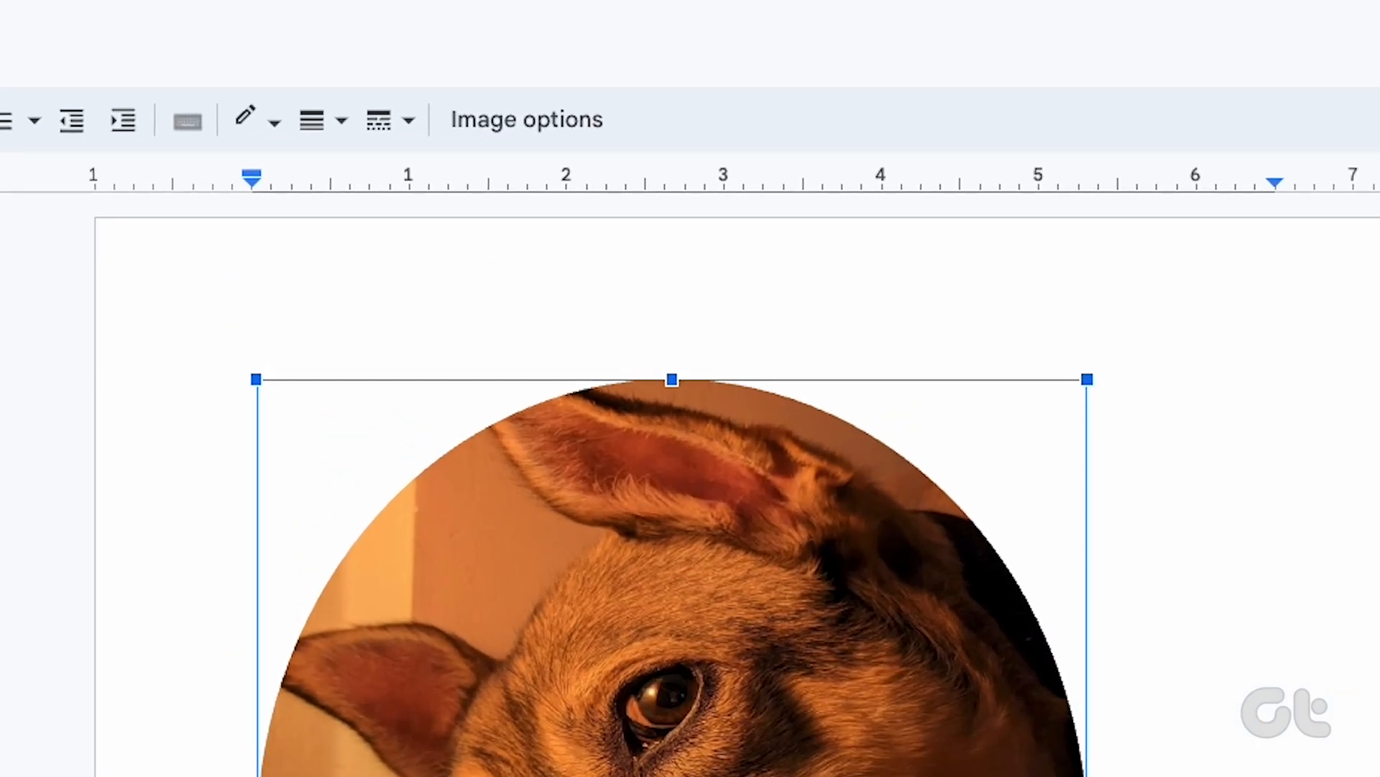
Set the drawing's border to a thick dashed line, then deselect to review it
click(309, 120)
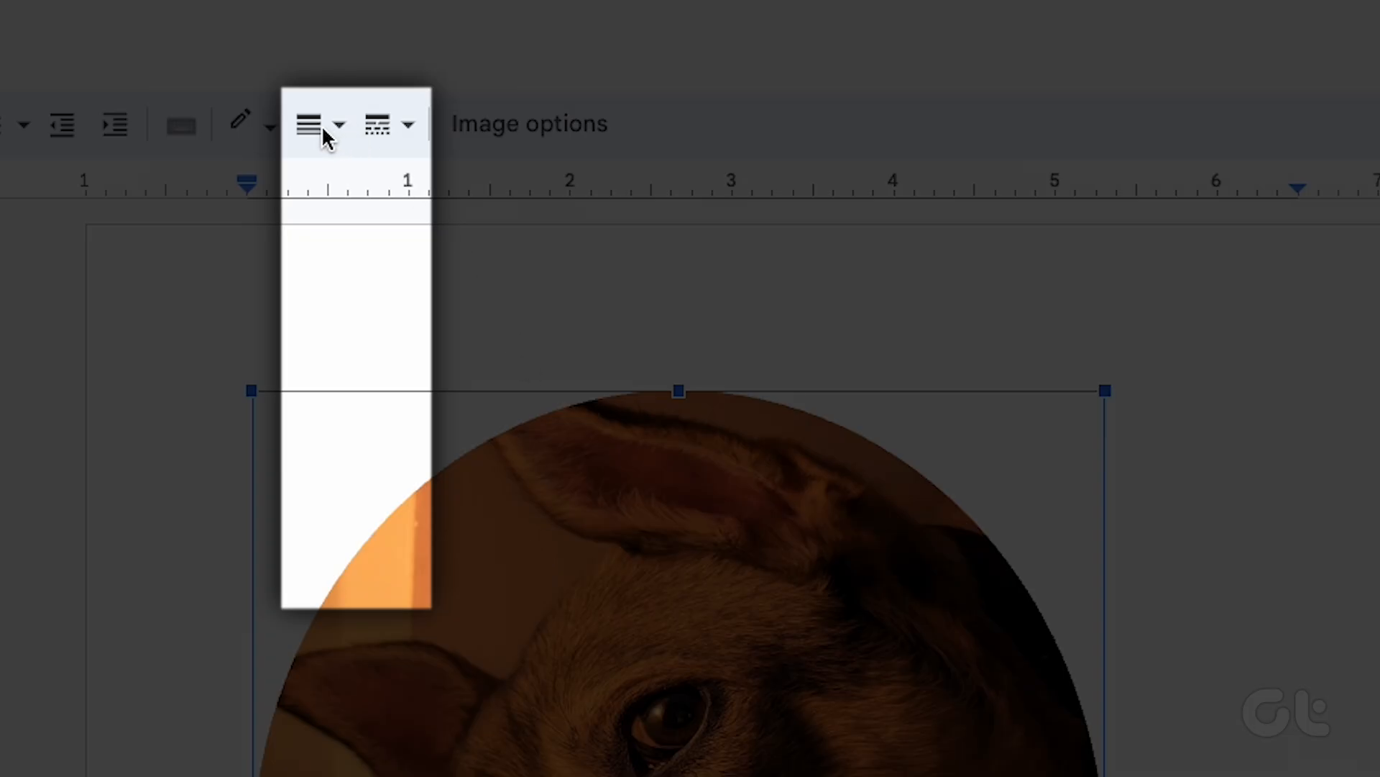
click(309, 123)
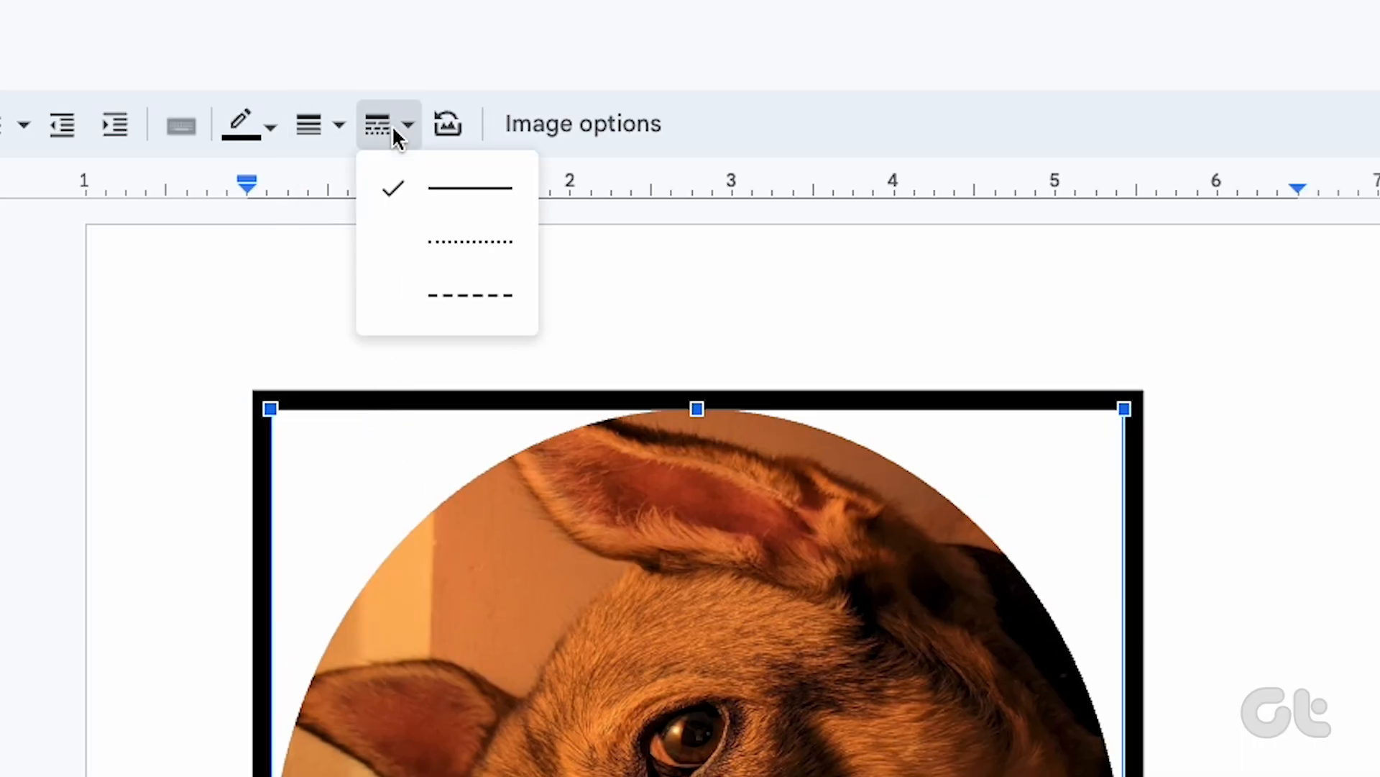
click(469, 294)
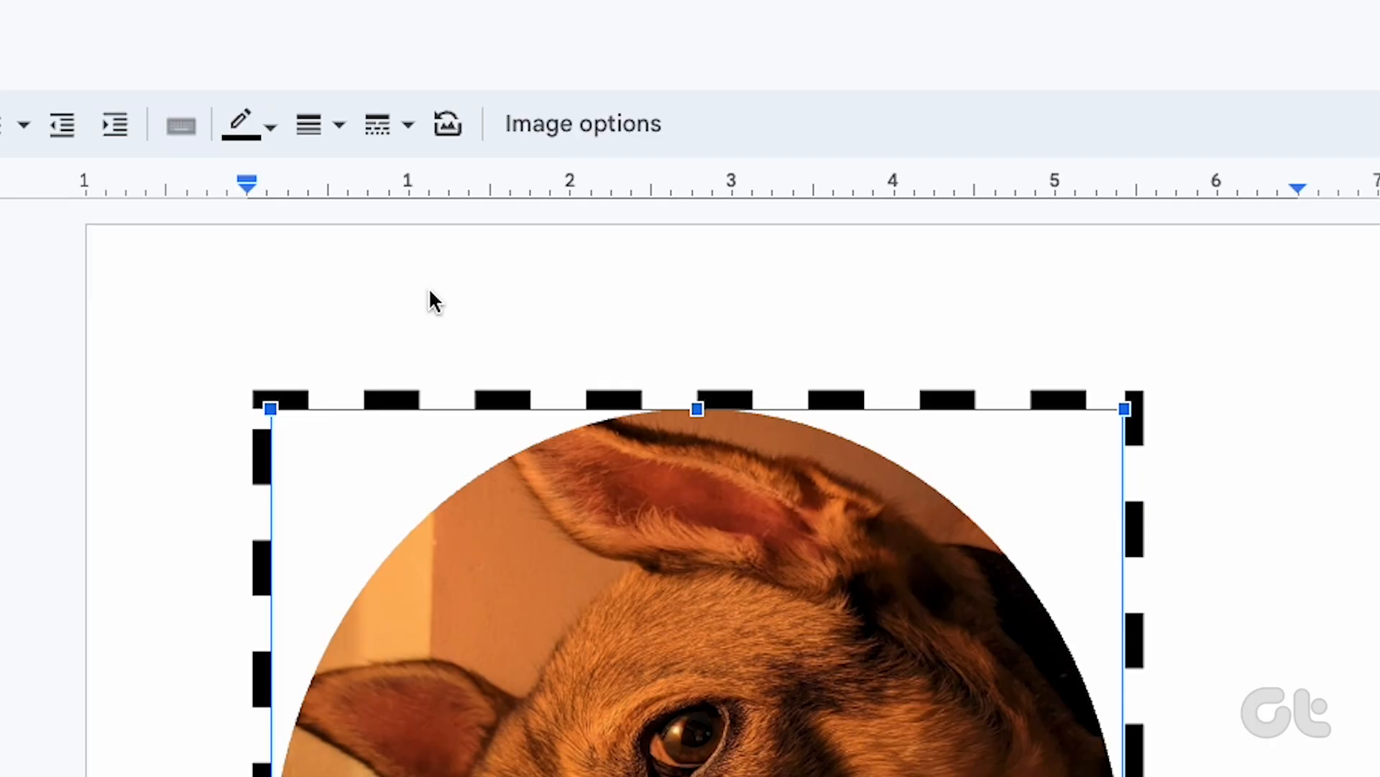
click(307, 123)
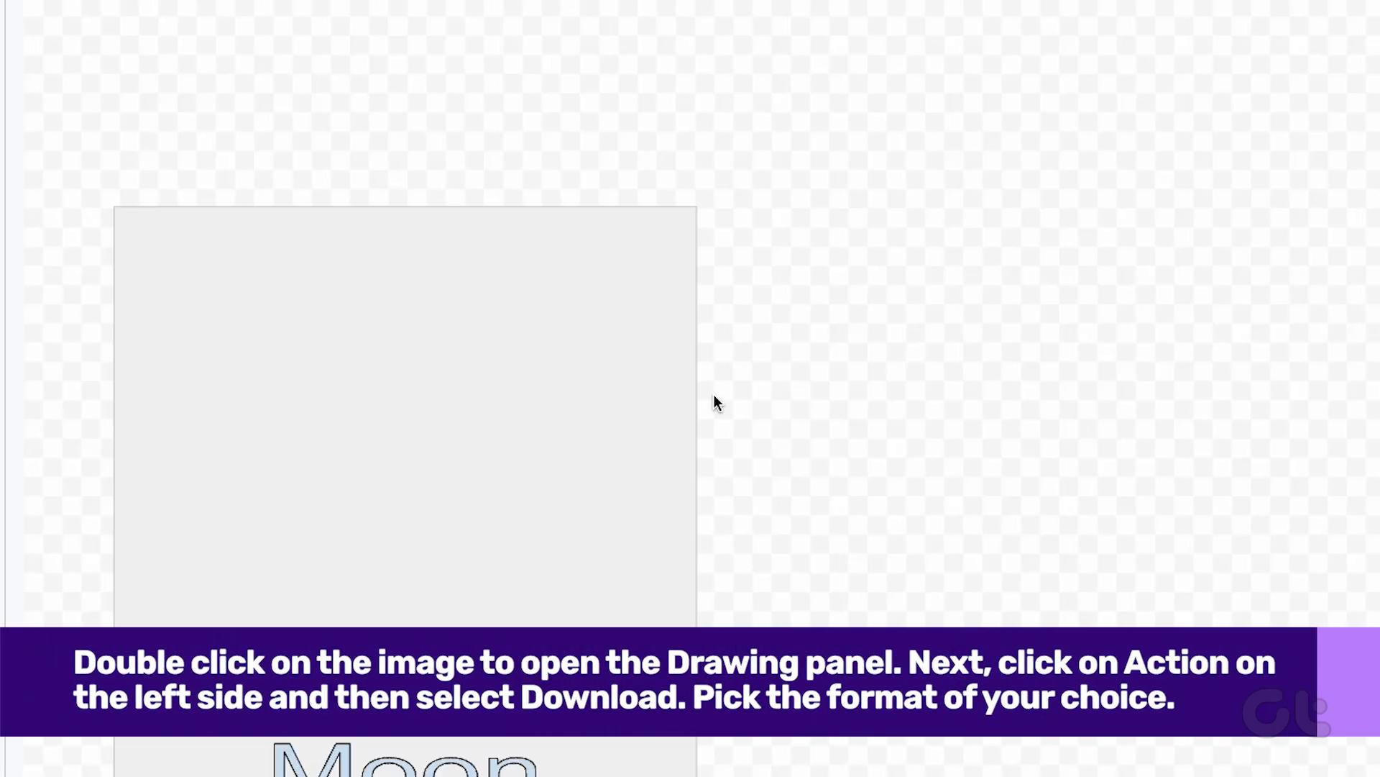
Reopen the drawing and show the Download formats (PDF, JPEG, PNG, SVG)
double_click(404, 423)
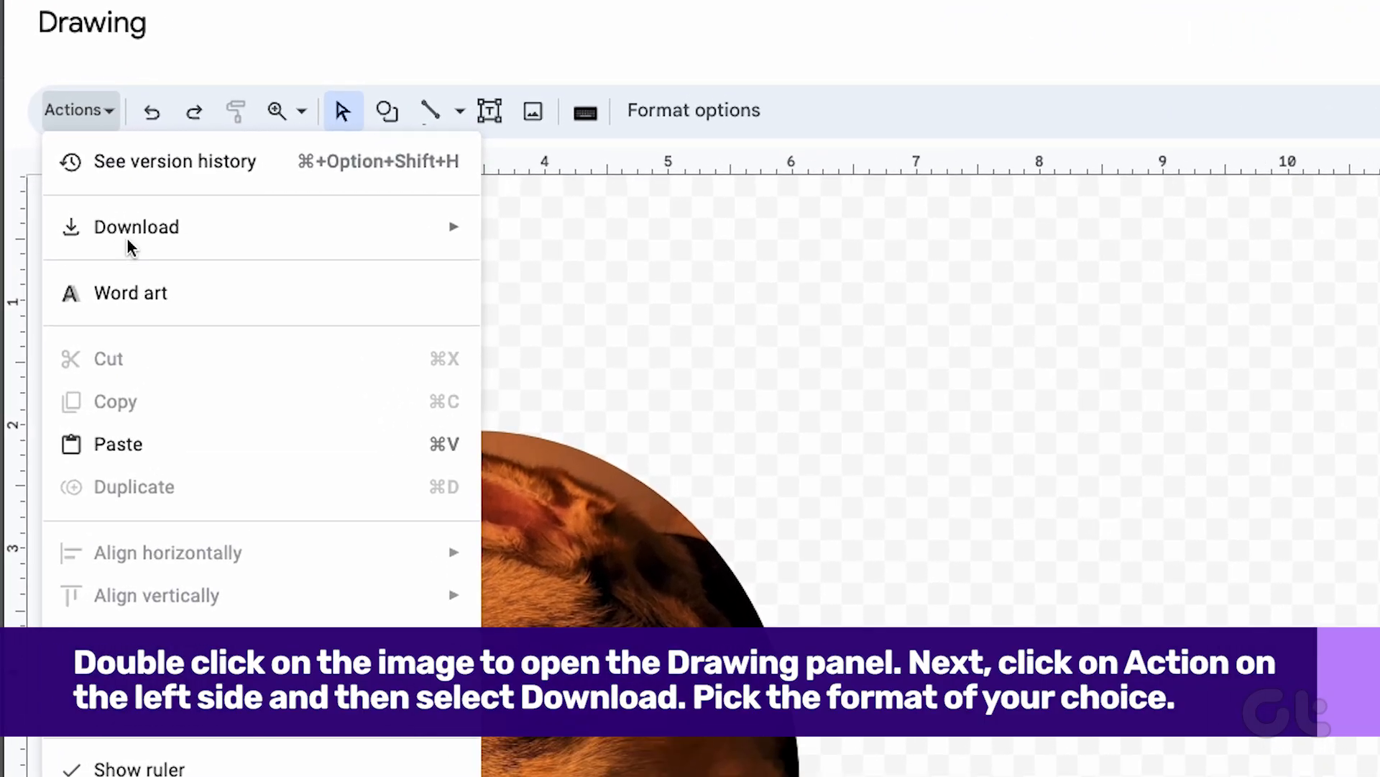
click(136, 226)
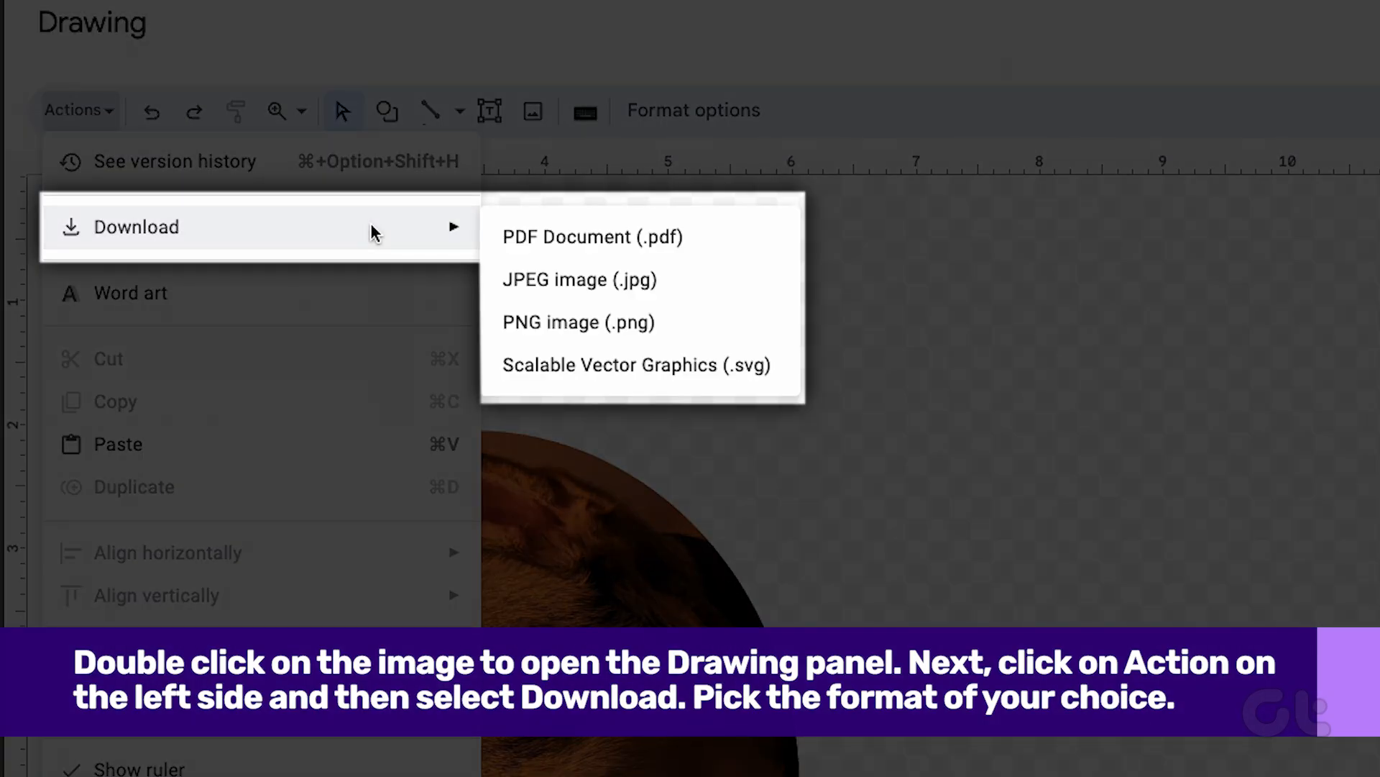
mouse_move(561, 290)
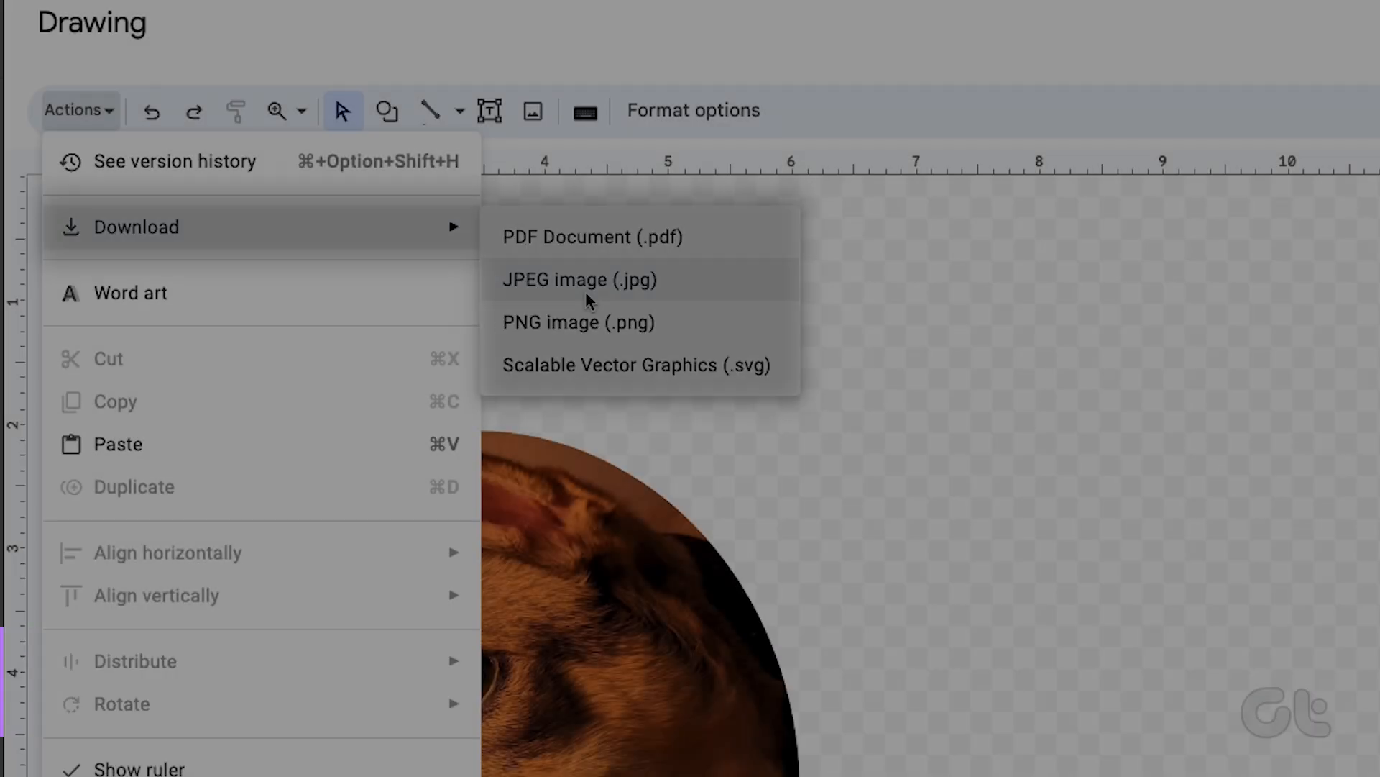
mouse_move(619, 258)
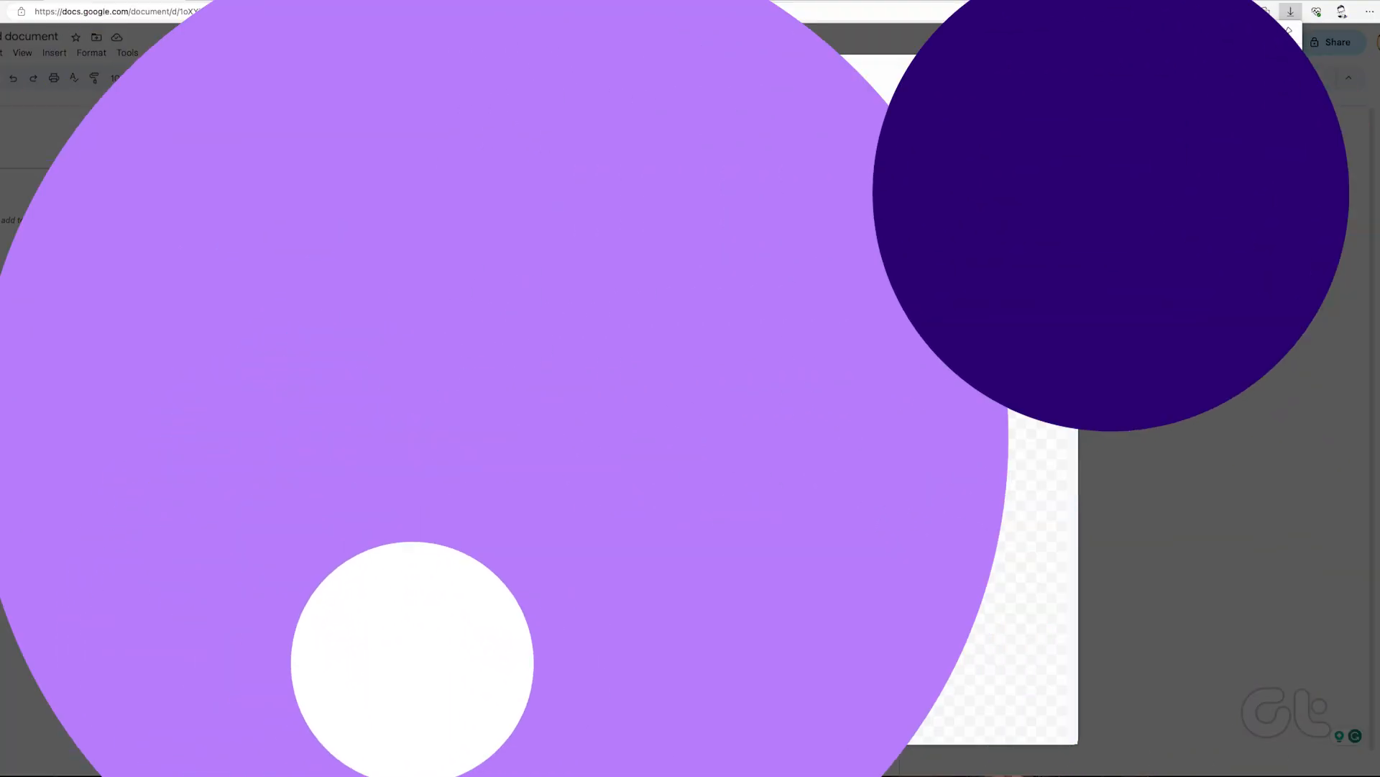
Open the downloaded 'Untitled document.png' from the browser's downloads
click(1290, 11)
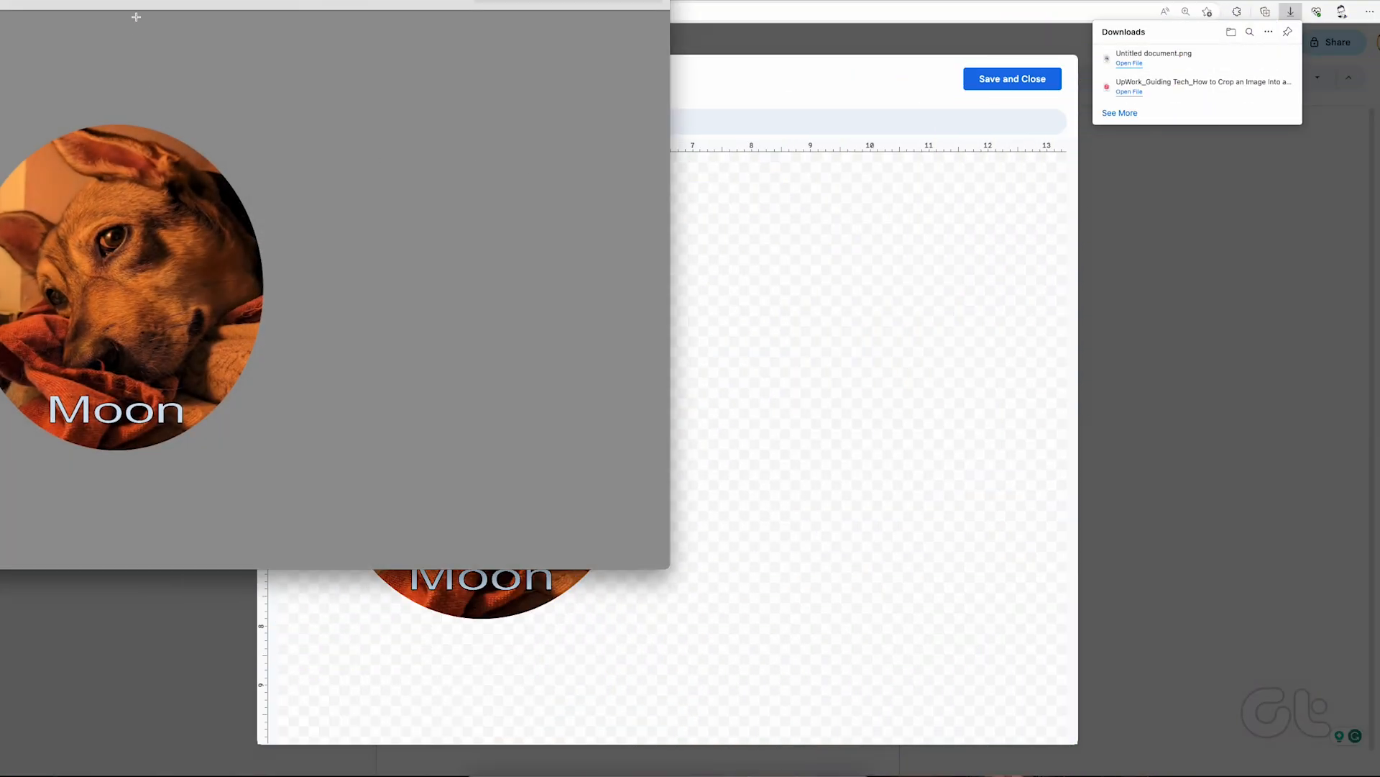